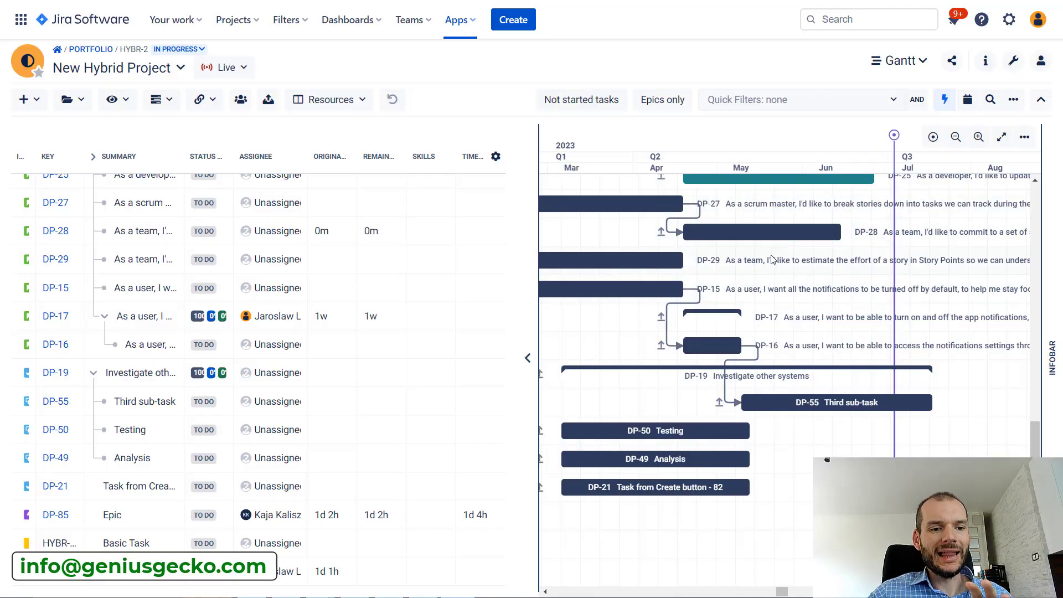
{"action": "mouse_move", "coordinate": [612, 288]}
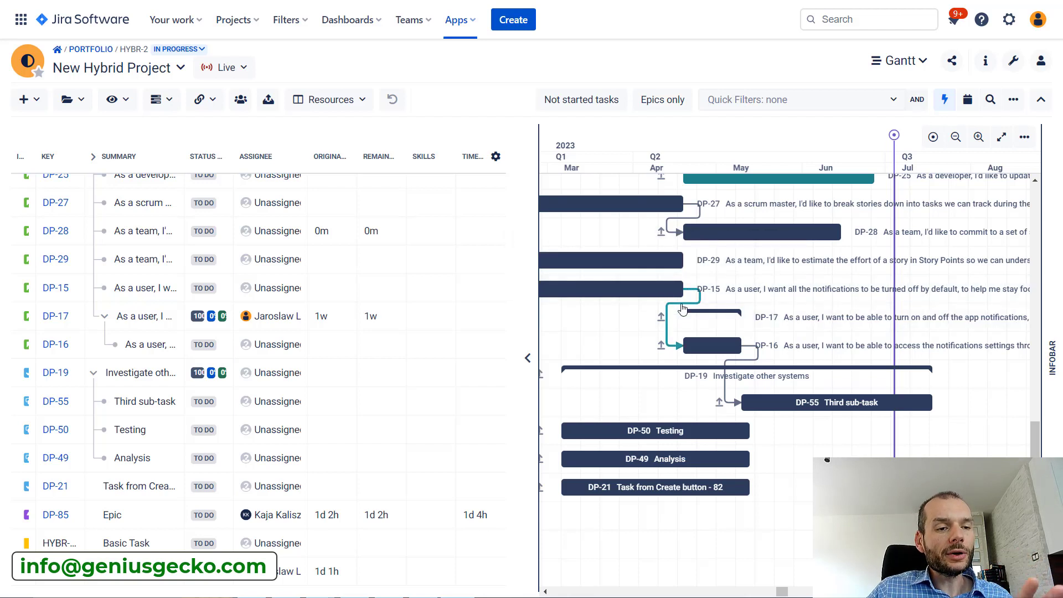
{"action": "mouse_move", "coordinate": [681, 290]}
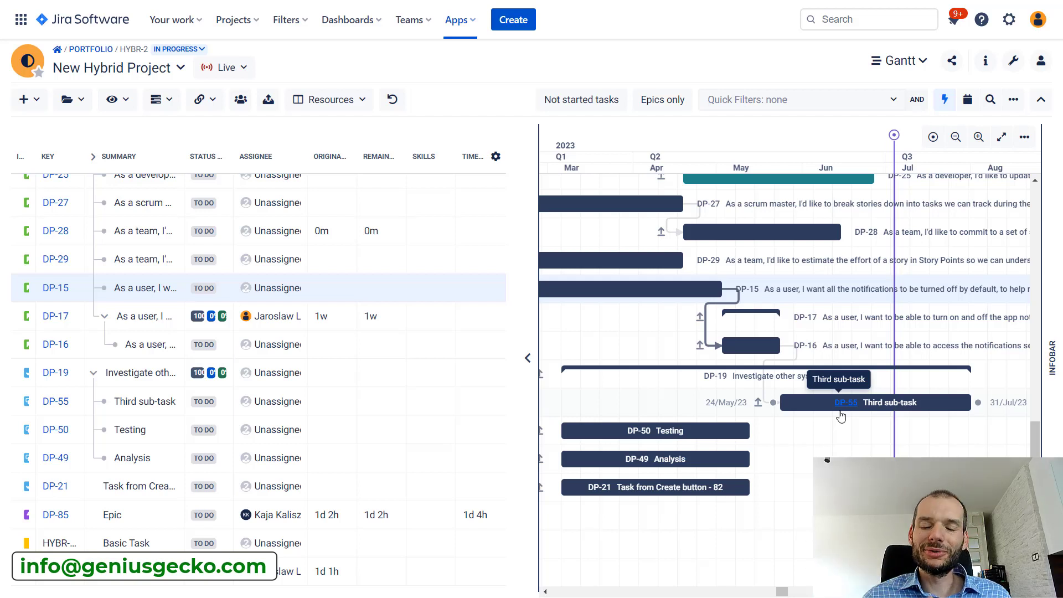
{"action": "mouse_move", "coordinate": [758, 239]}
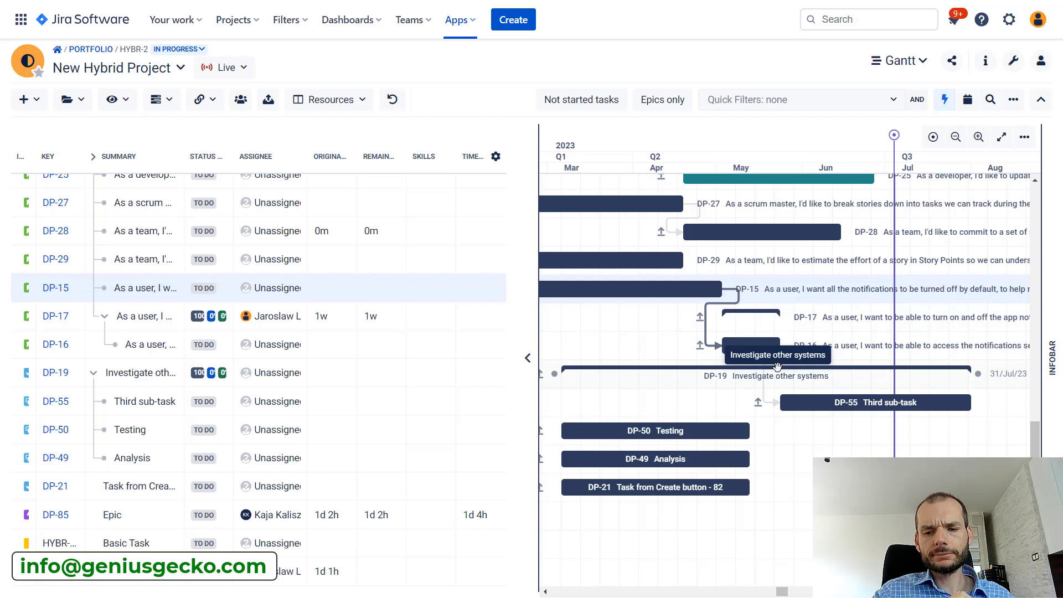
{"action": "mouse_move", "coordinate": [816, 402]}
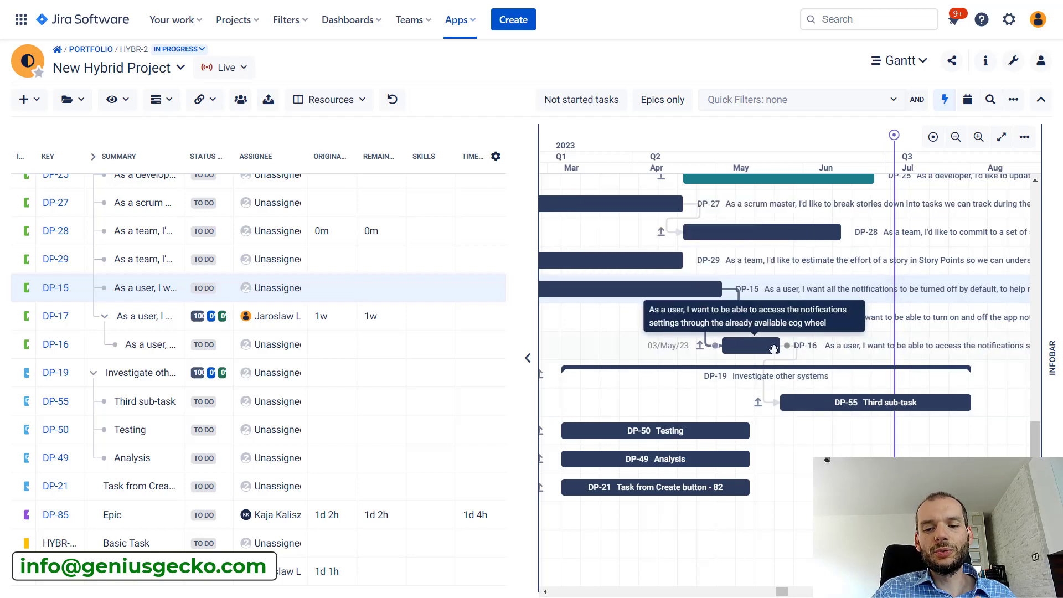
{"action": "mouse_move", "coordinate": [816, 394]}
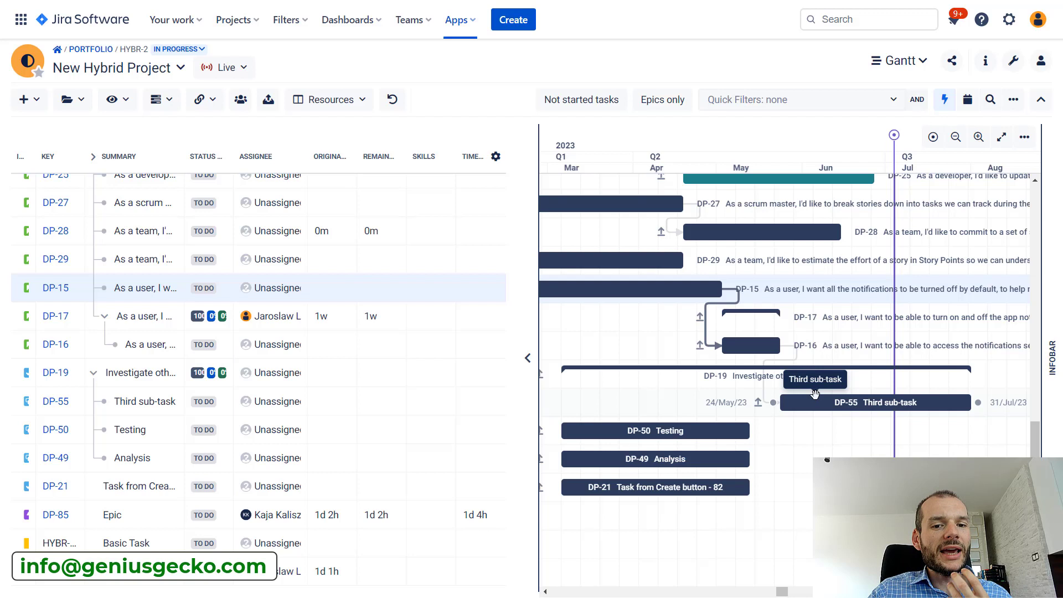
{"action": "mouse_move", "coordinate": [707, 305]}
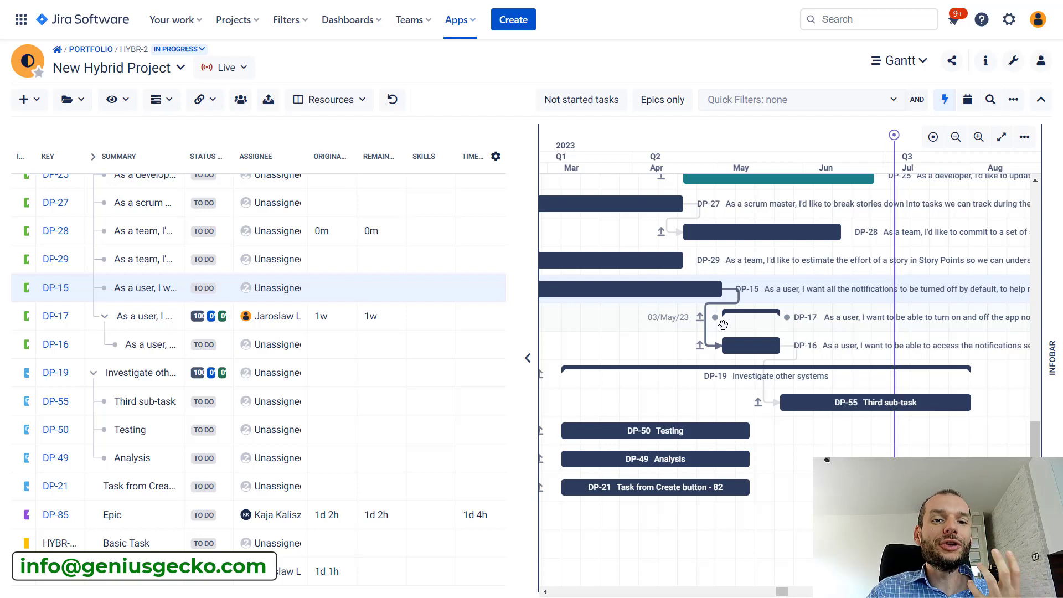
{"action": "mouse_move", "coordinate": [723, 319]}
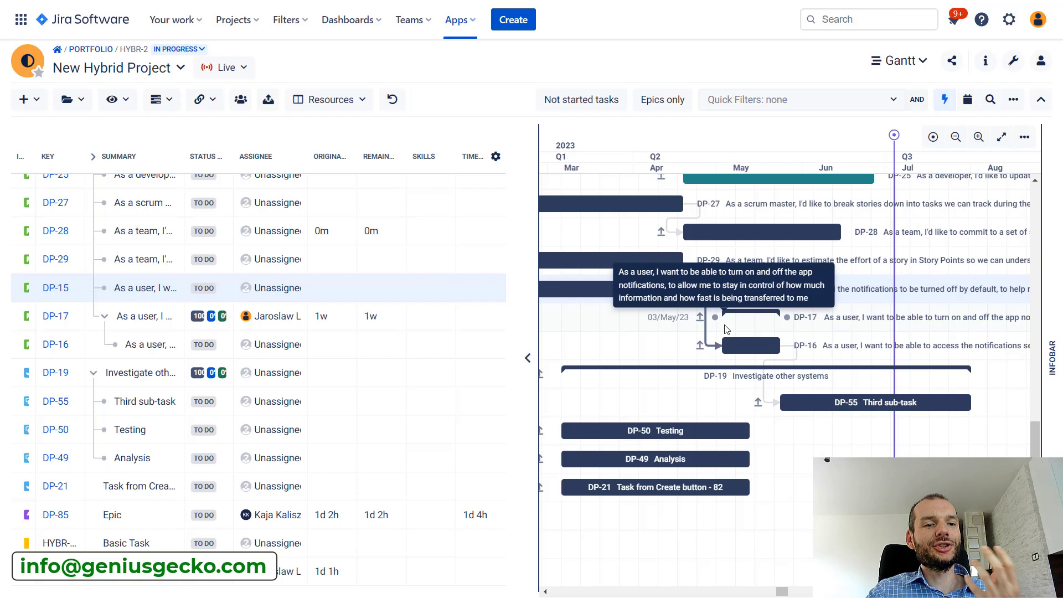
{"action": "mouse_move", "coordinate": [448, 50]}
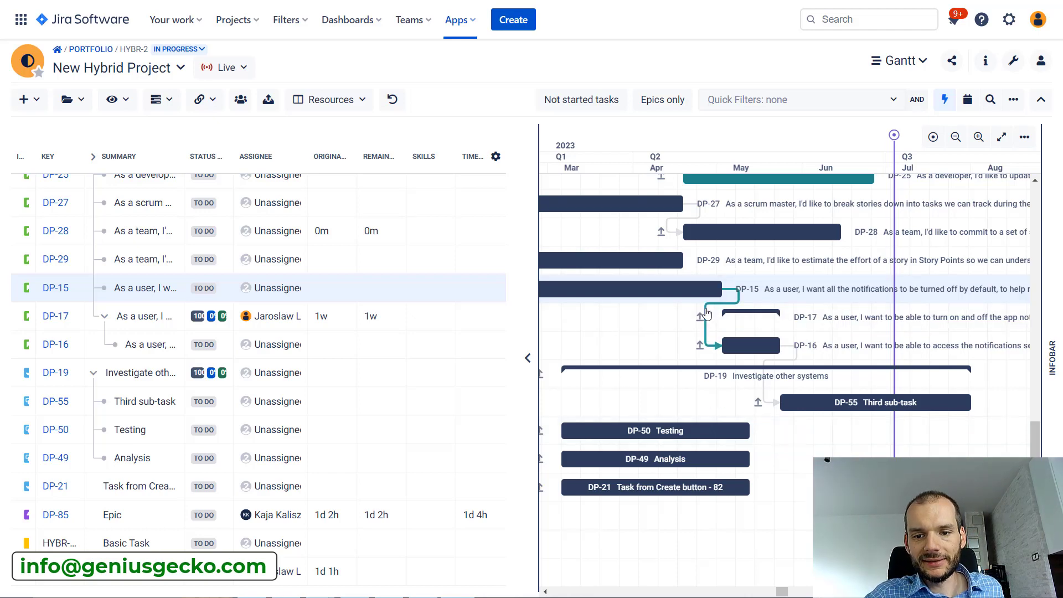
- Inspect the DP-15→DP-16 dependency details twice, confirming ASAP mode and leaving it unchanged
{"action": "left_click", "coordinate": [705, 312]}
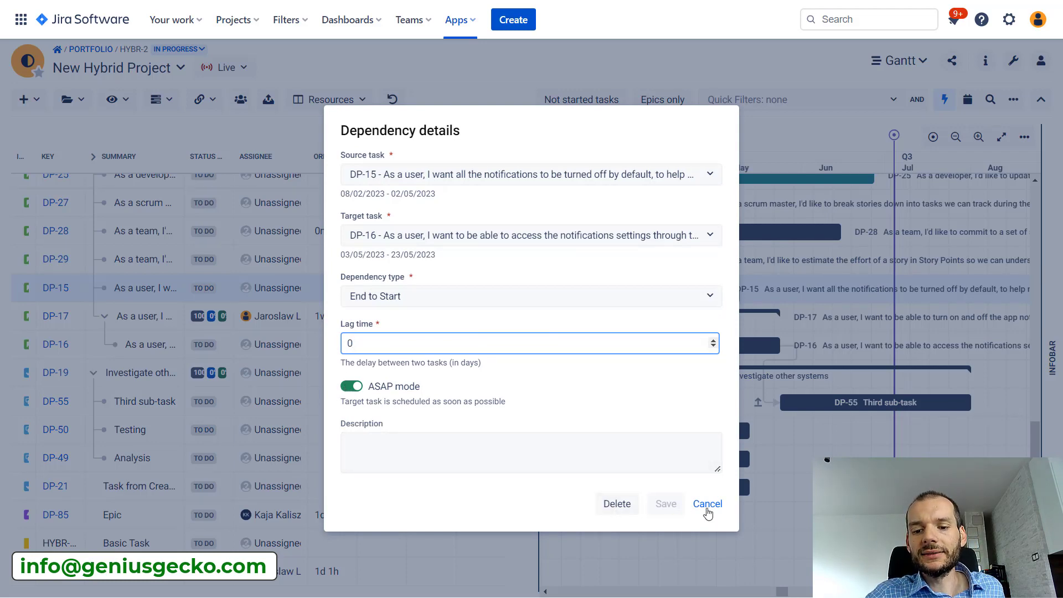
{"action": "left_click", "coordinate": [707, 504]}
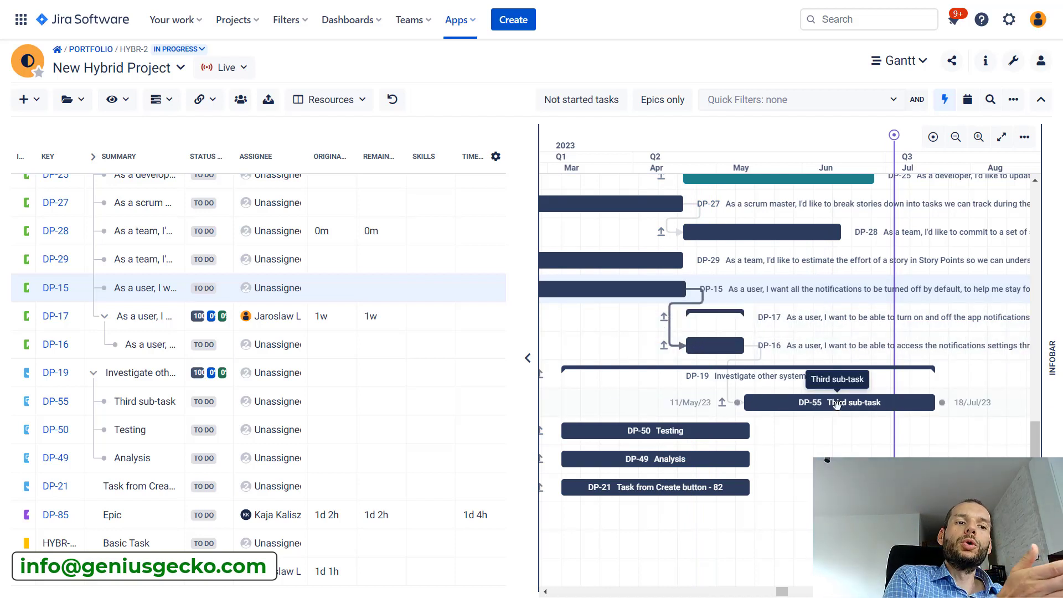
{"action": "mouse_move", "coordinate": [664, 317]}
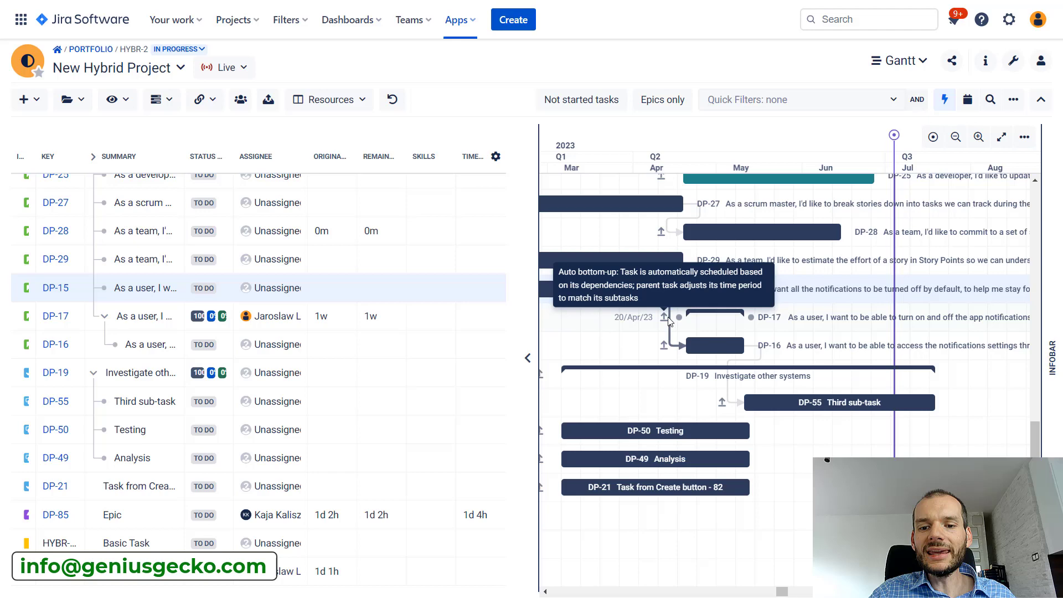
{"action": "left_click", "coordinate": [668, 319]}
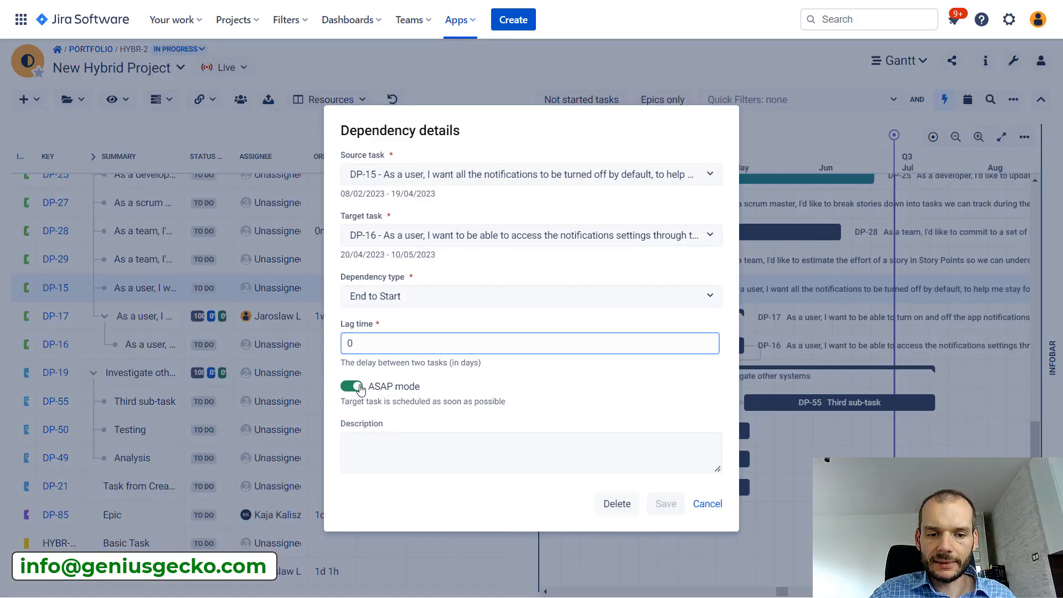
{"action": "left_click", "coordinate": [666, 502]}
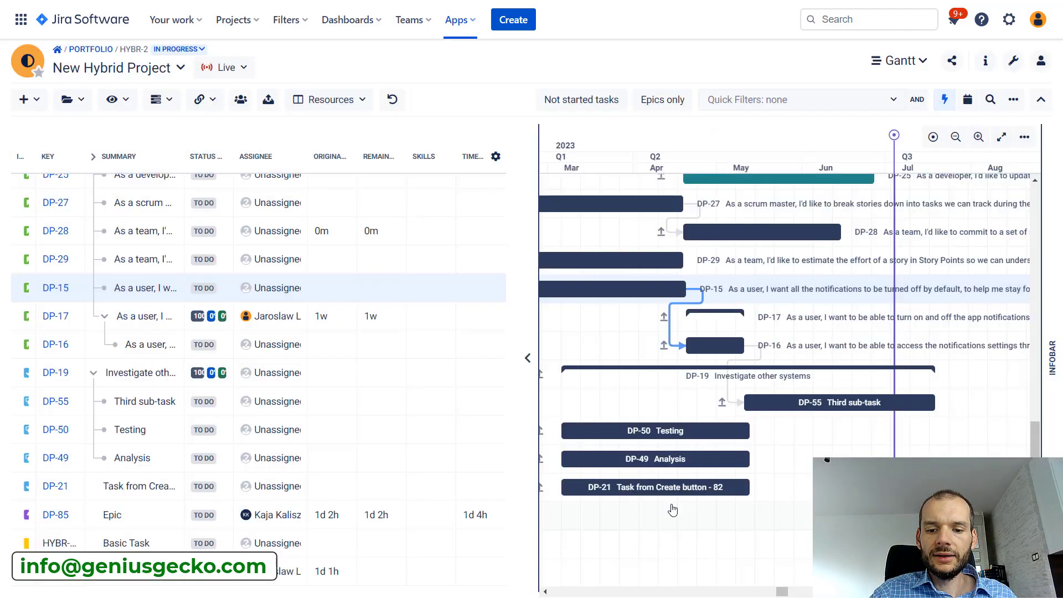
{"action": "mouse_move", "coordinate": [681, 288]}
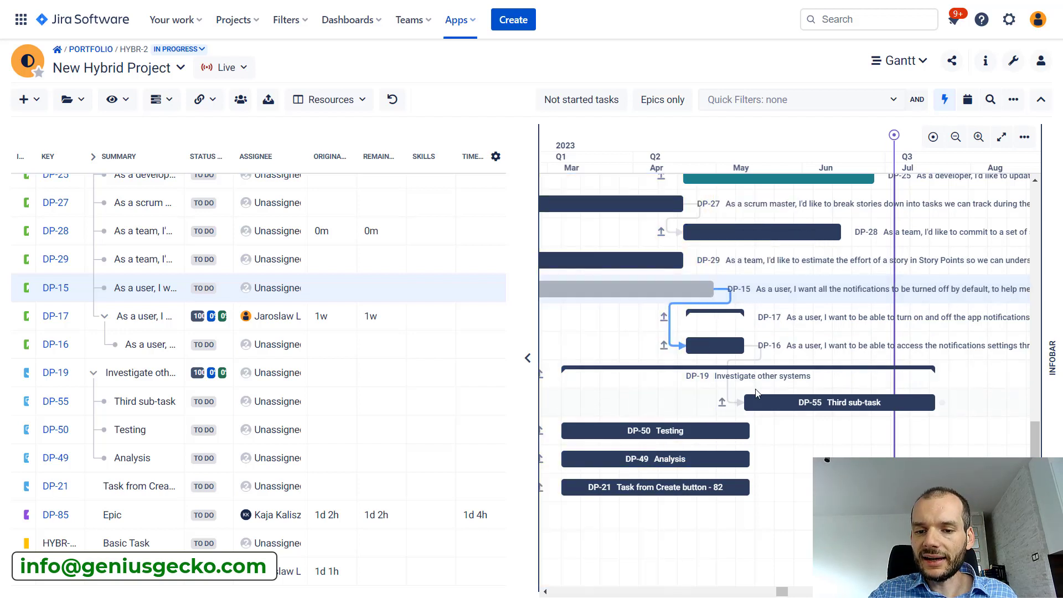
{"action": "mouse_move", "coordinate": [712, 314]}
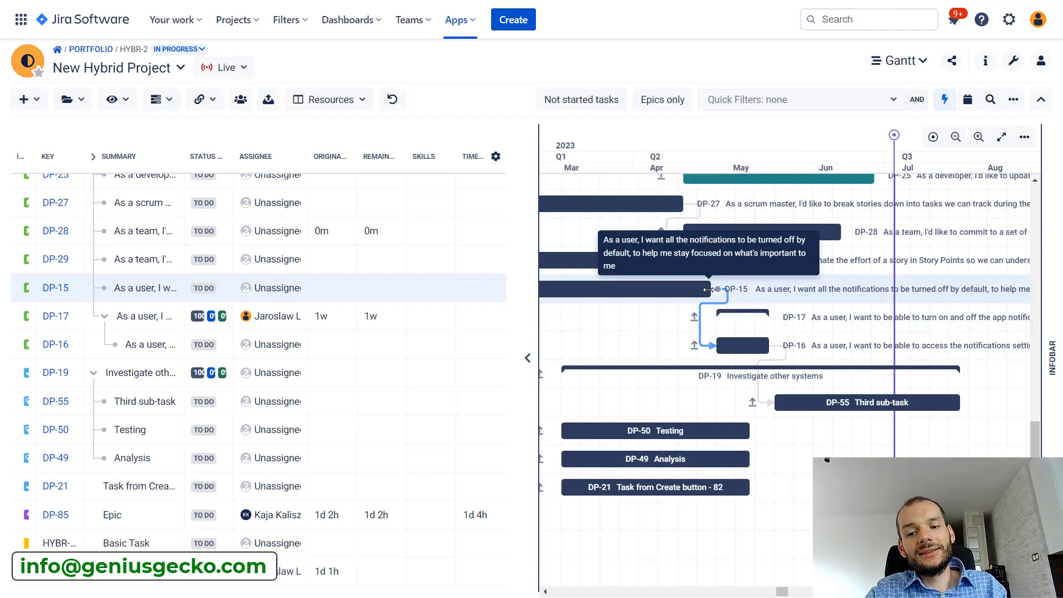
{"action": "mouse_move", "coordinate": [648, 285]}
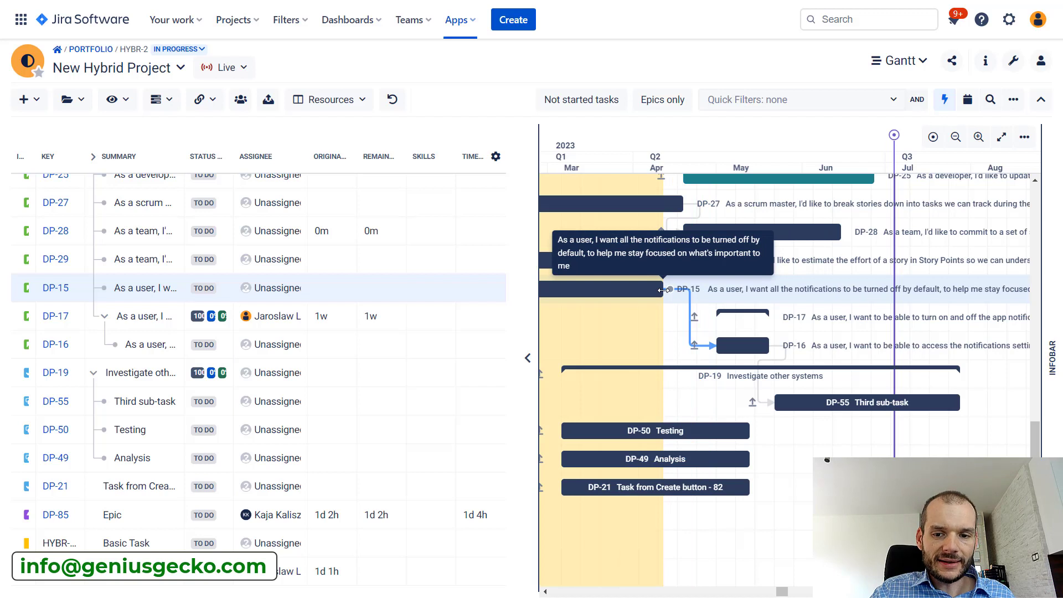
{"action": "mouse_move", "coordinate": [809, 403]}
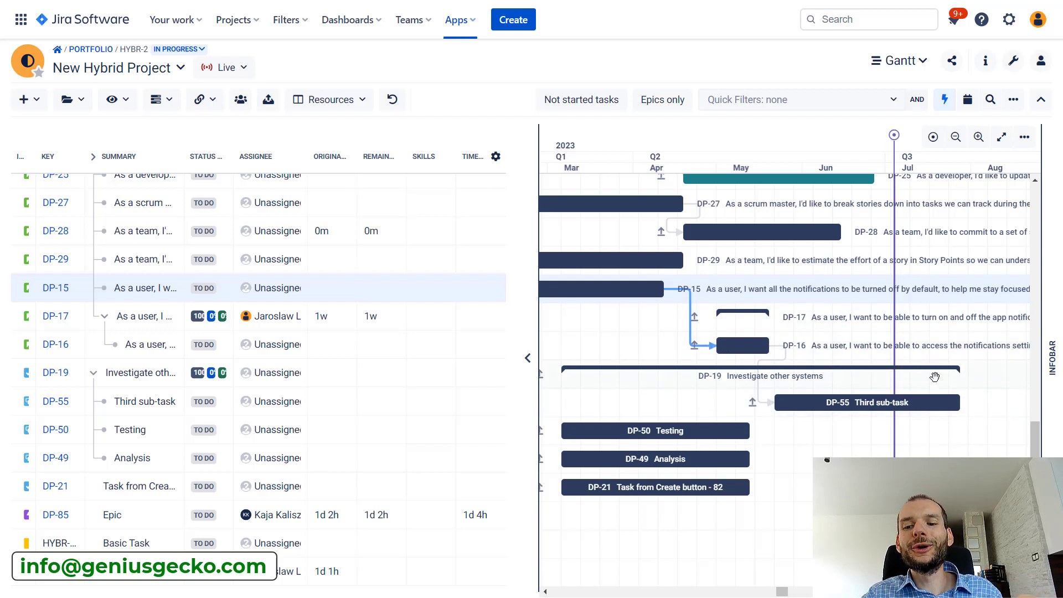
{"action": "mouse_move", "coordinate": [742, 345]}
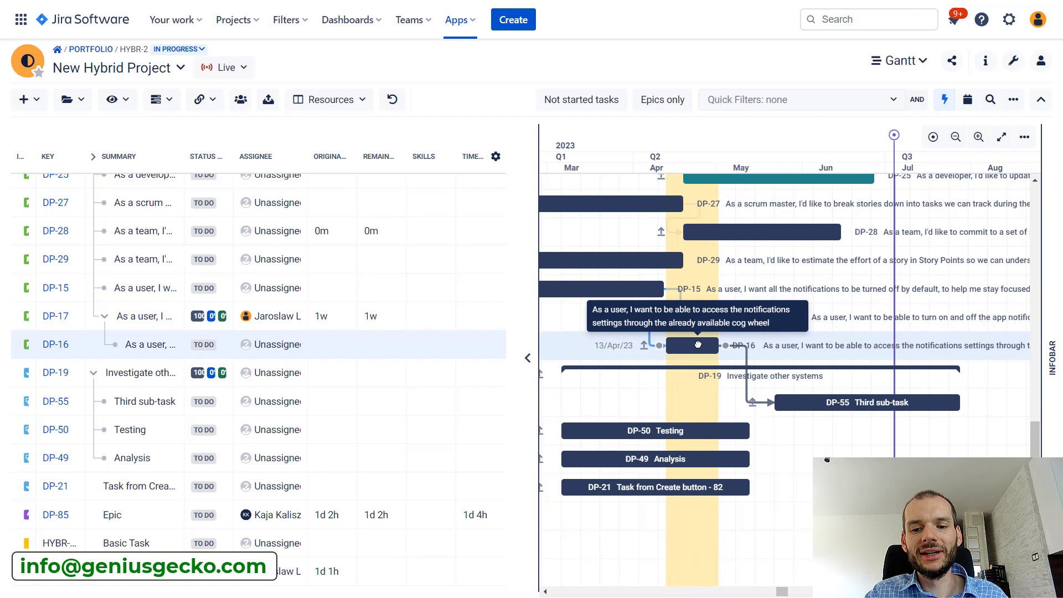
- Attempt to drag DP-16 to mid-April, hit the 'Unable to change dates' warning, then view the DP-15→DP-16 dependency
{"action": "left_click_drag", "start_coordinate": [694, 345], "coordinate": [693, 346]}
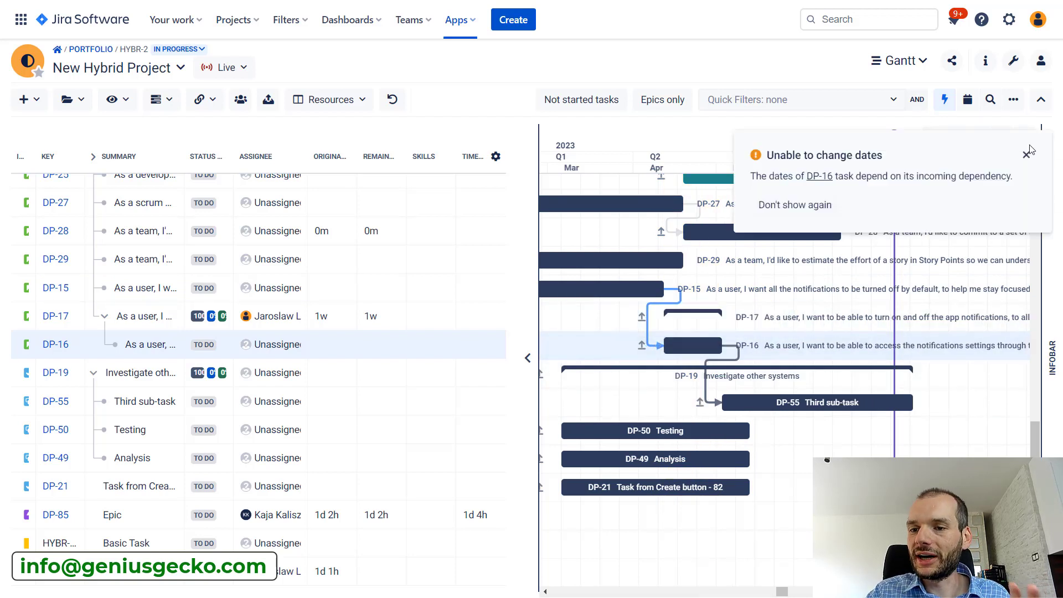
{"action": "left_click", "coordinate": [1028, 152]}
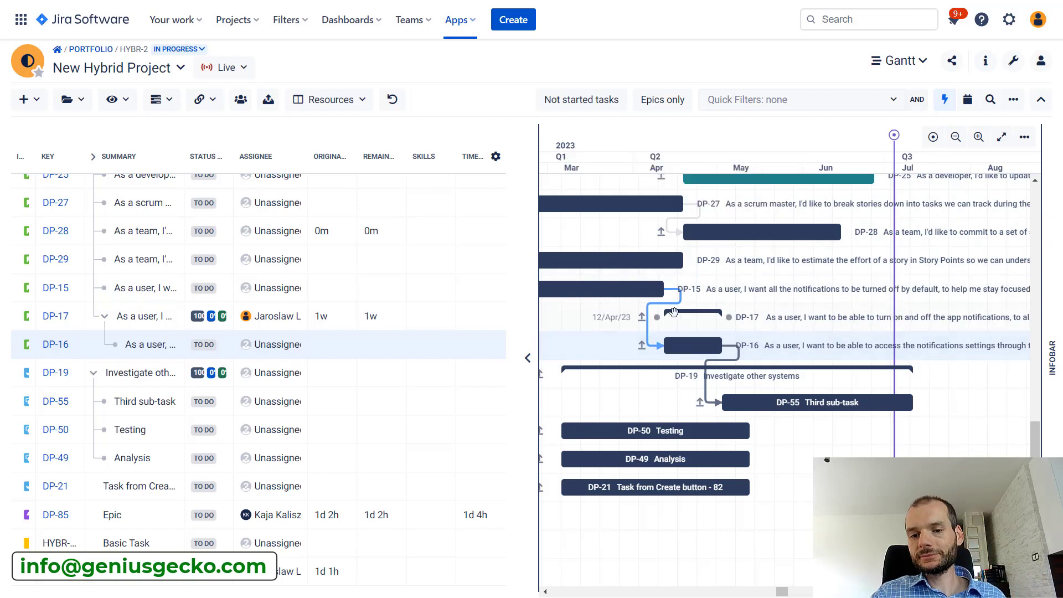
{"action": "mouse_move", "coordinate": [691, 345]}
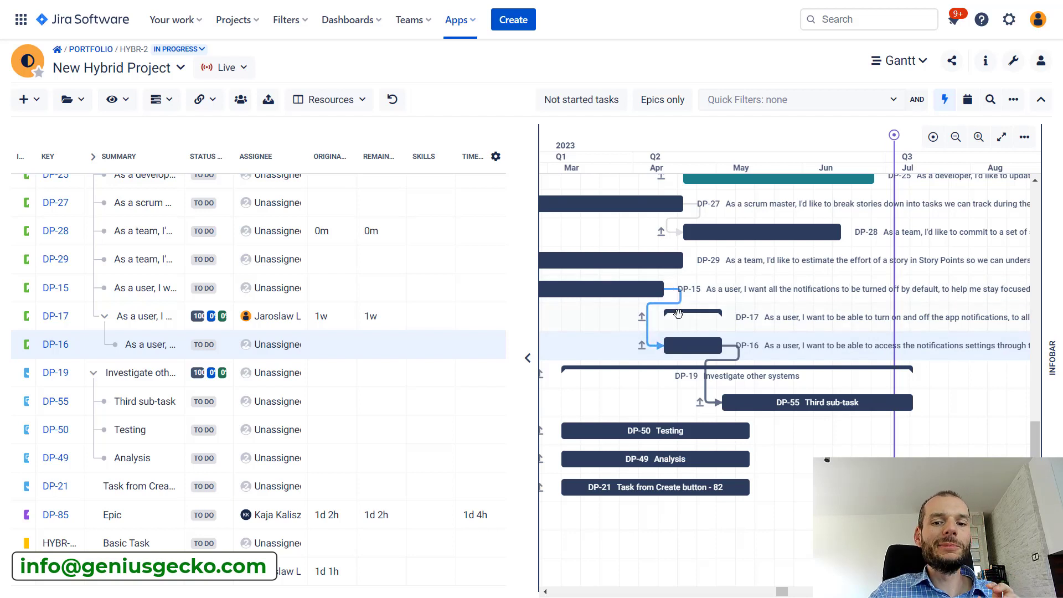
{"action": "mouse_move", "coordinate": [691, 345]}
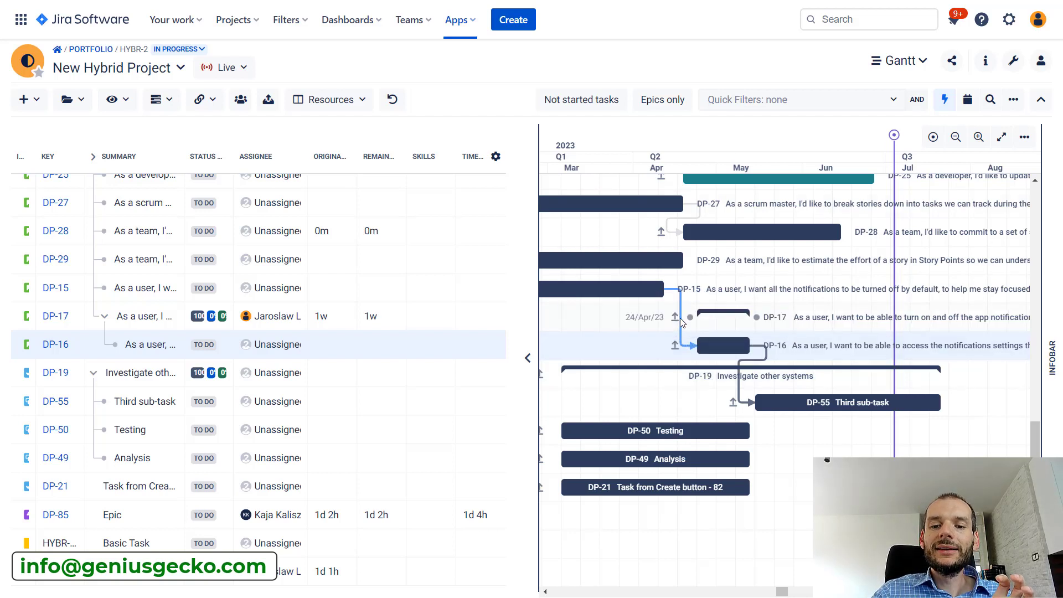
{"action": "mouse_move", "coordinate": [687, 276]}
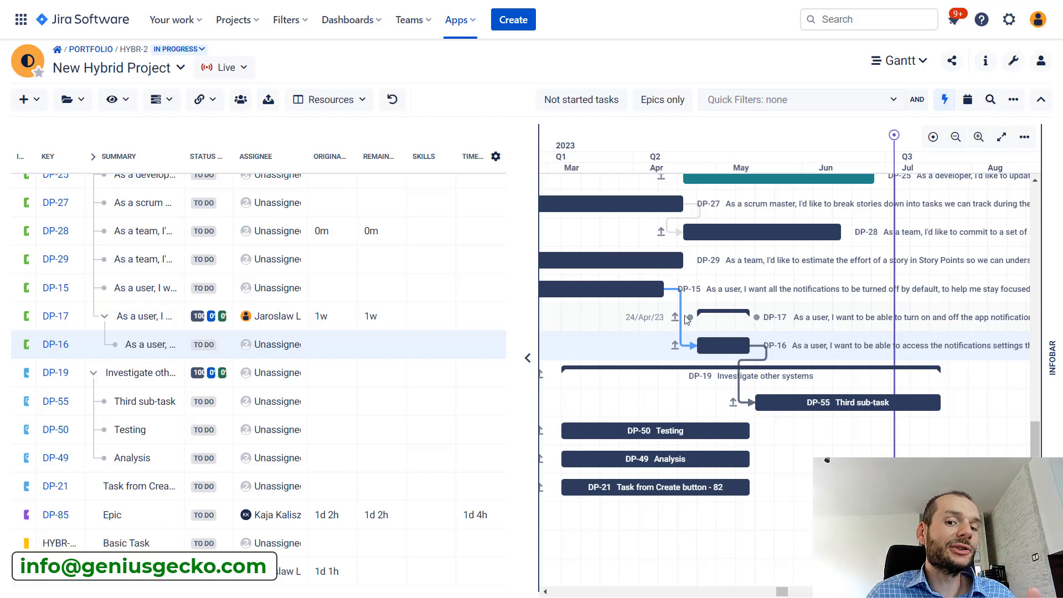
{"action": "mouse_move", "coordinate": [722, 346]}
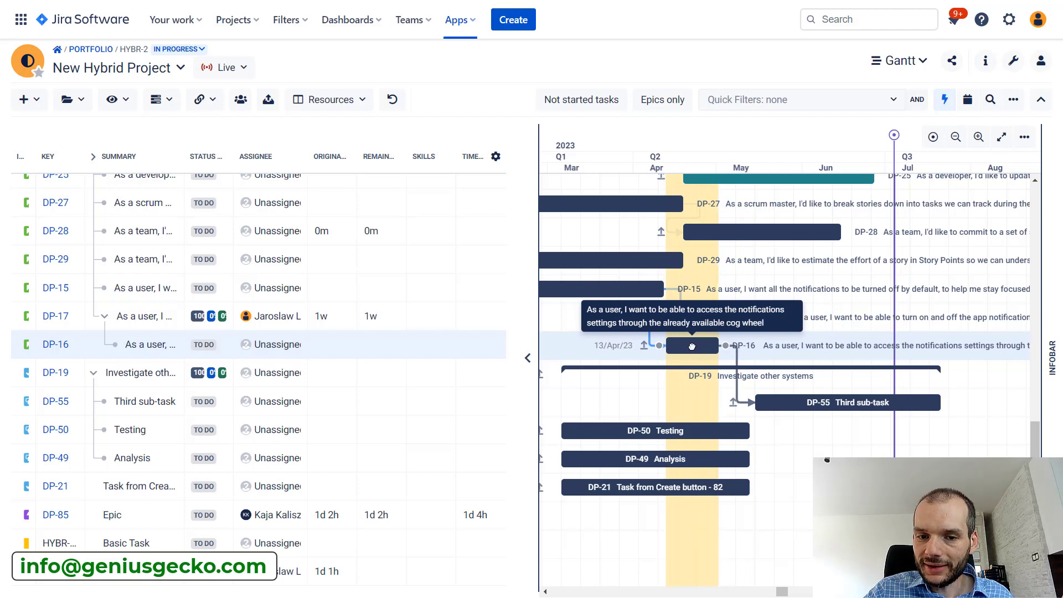
{"action": "left_click_drag", "start_coordinate": [691, 346], "coordinate": [691, 345]}
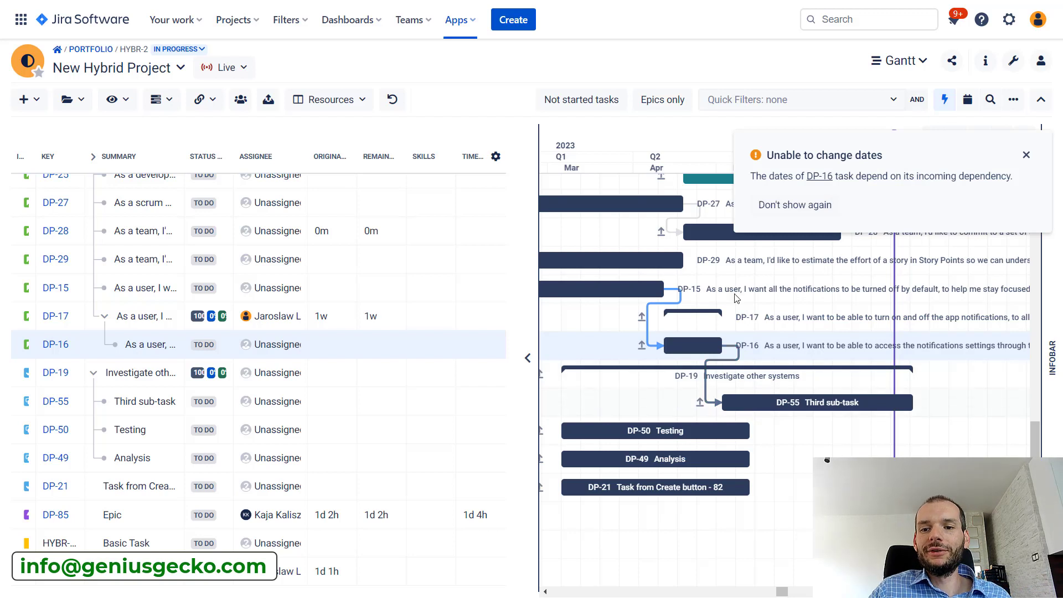
{"action": "left_click", "coordinate": [1025, 155]}
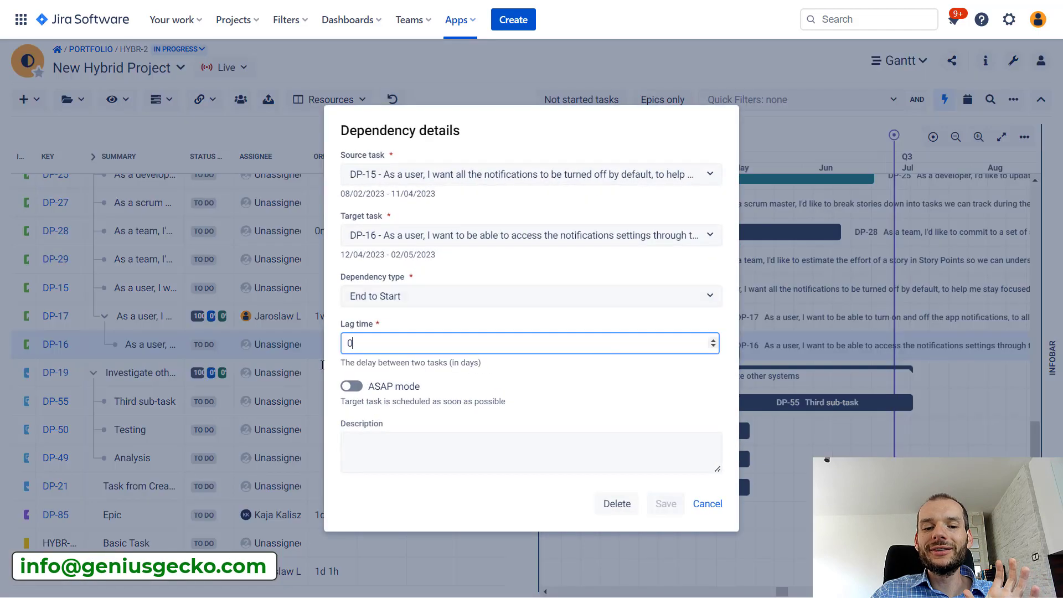
- Toggle ASAP mode and start a delete on the DP-15→DP-16 dependency, then abandon both changes
{"action": "left_click", "coordinate": [351, 386]}
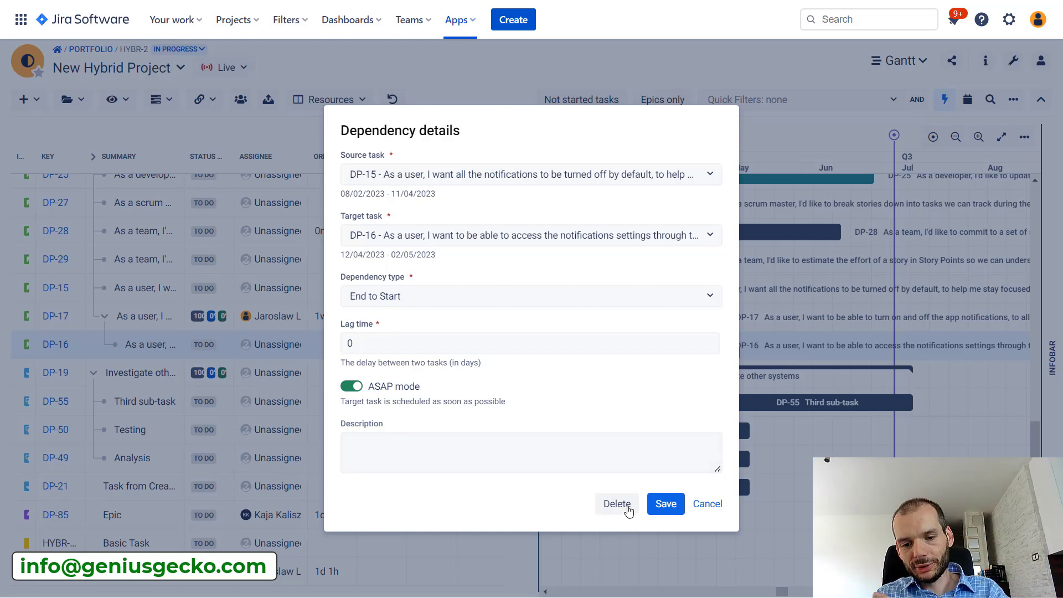
{"action": "left_click", "coordinate": [615, 503]}
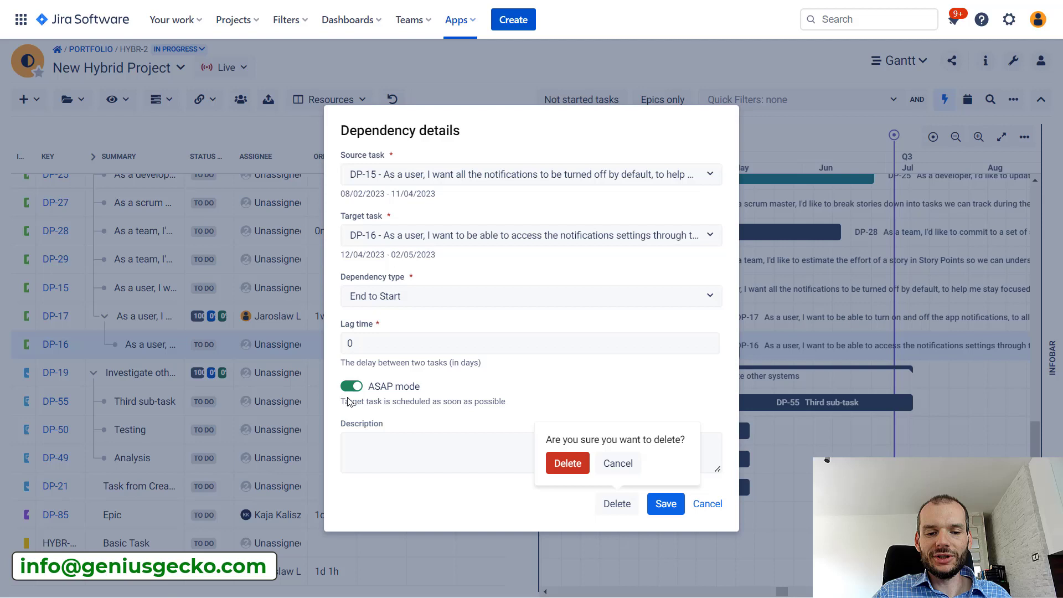
{"action": "left_click", "coordinate": [351, 385]}
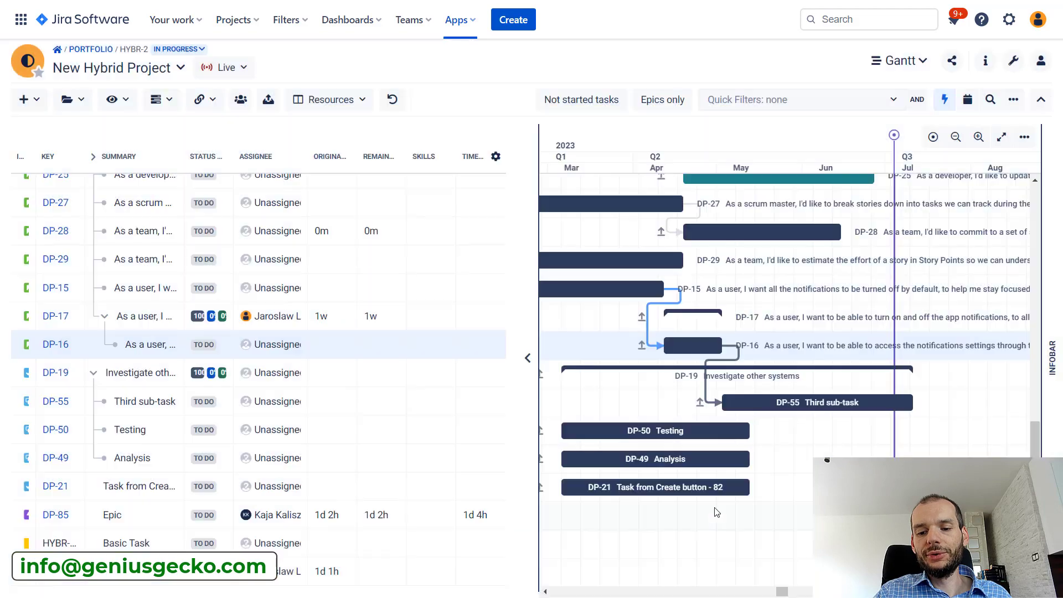
{"action": "mouse_move", "coordinate": [661, 345]}
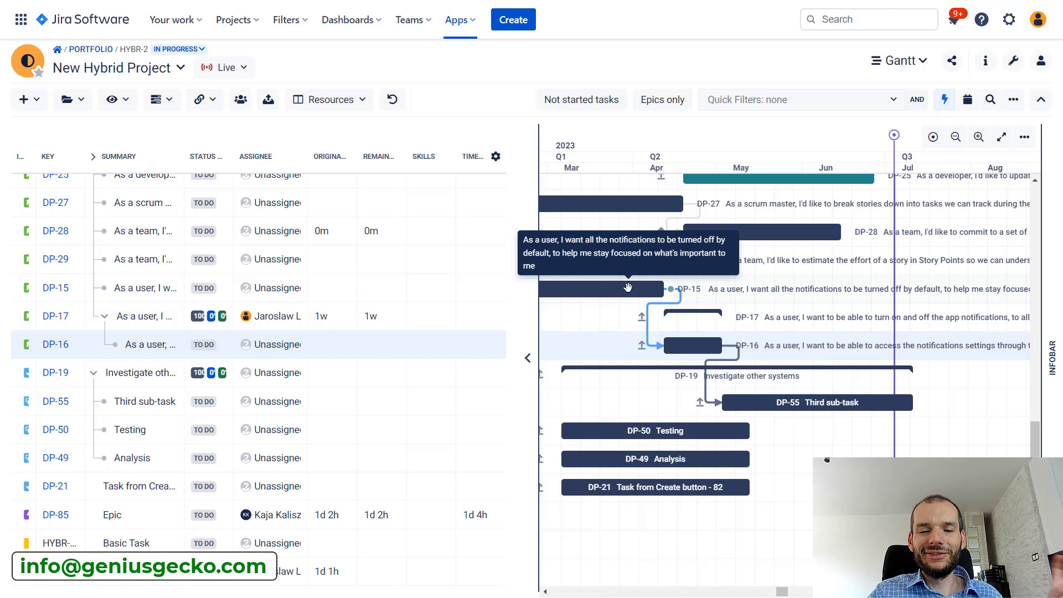
{"action": "mouse_move", "coordinate": [681, 333]}
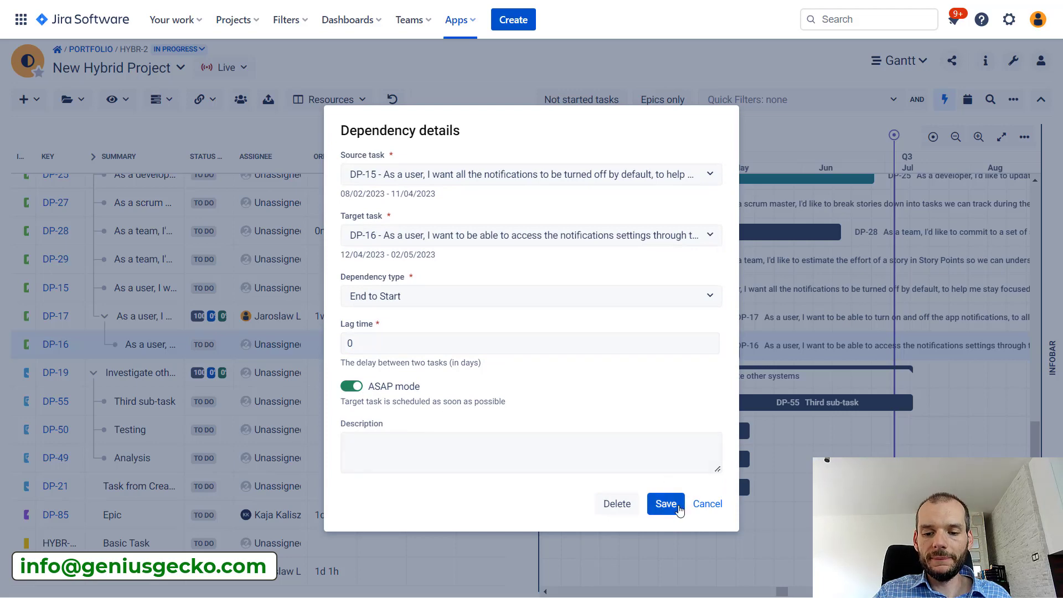
- Save the DP-15→DP-16 dependency with ASAP mode enabled
{"action": "left_click", "coordinate": [665, 504]}
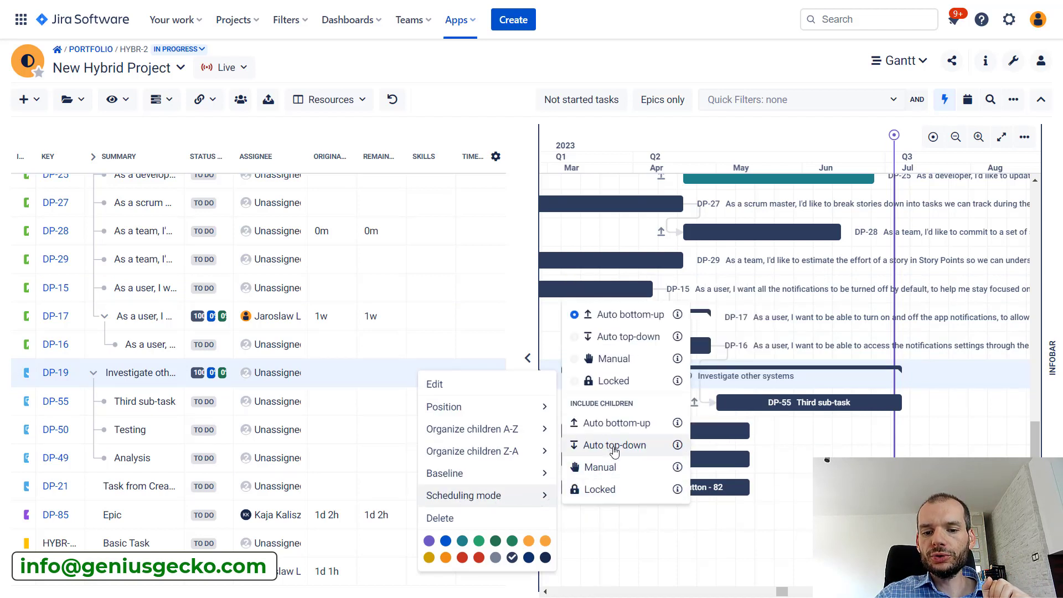
- Set DP-19 and its children to auto top-down scheduling
{"action": "left_click", "coordinate": [612, 445]}
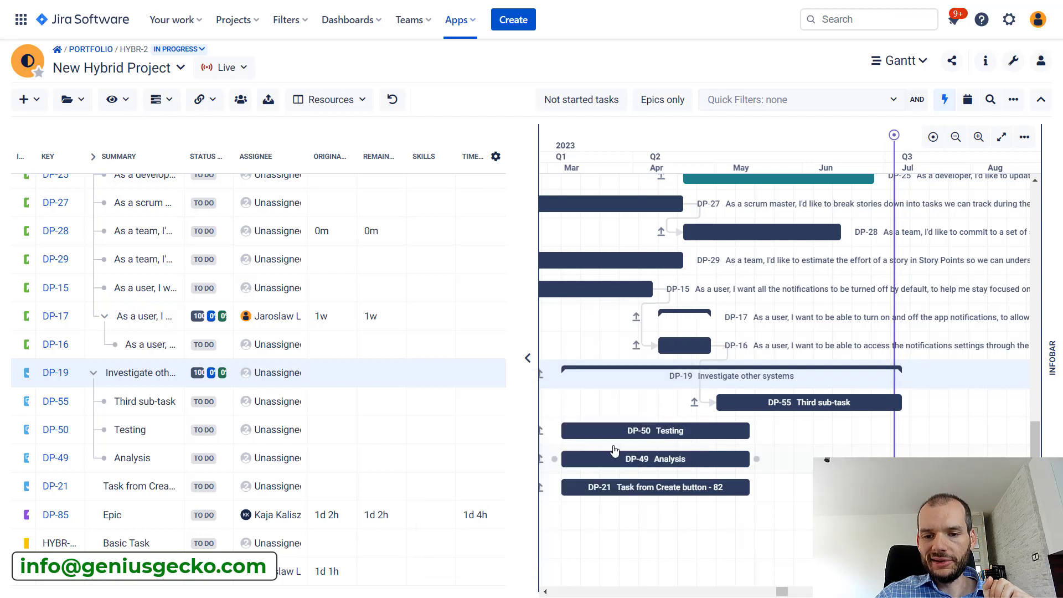
{"action": "mouse_move", "coordinate": [715, 336]}
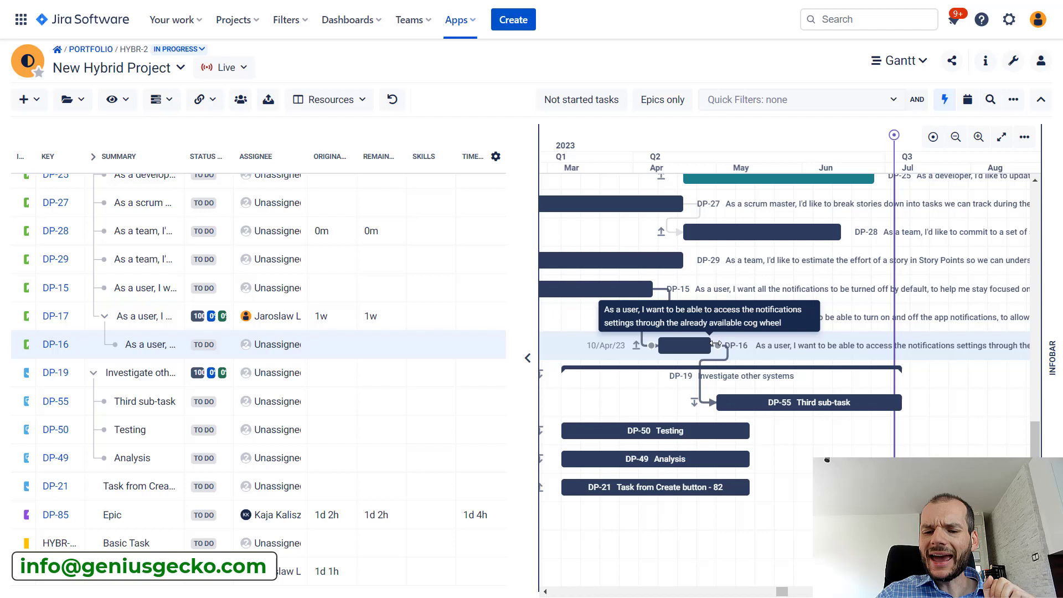
{"action": "mouse_move", "coordinate": [742, 509]}
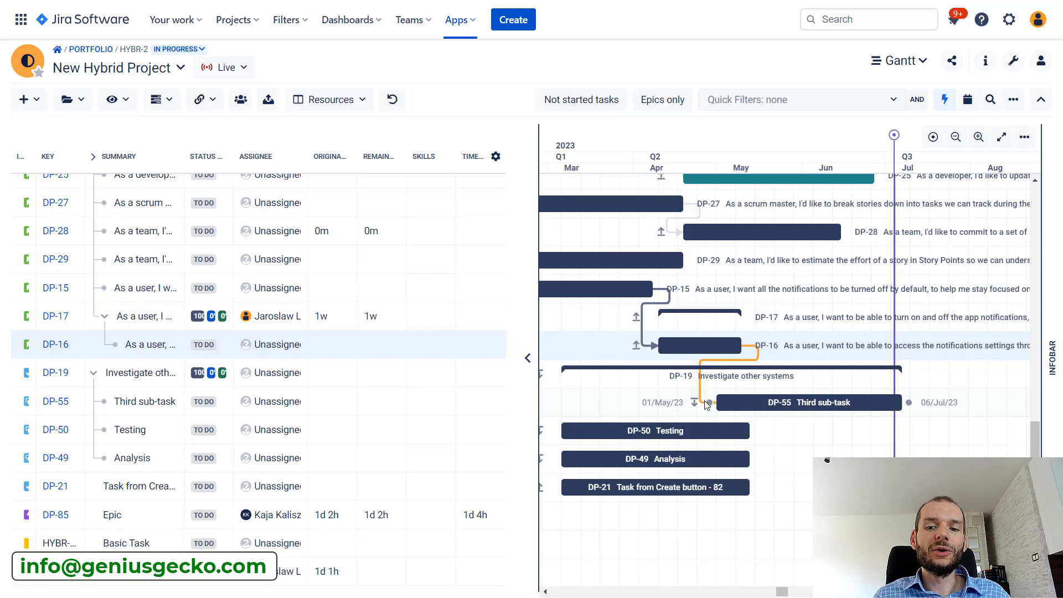
{"action": "mouse_move", "coordinate": [741, 370]}
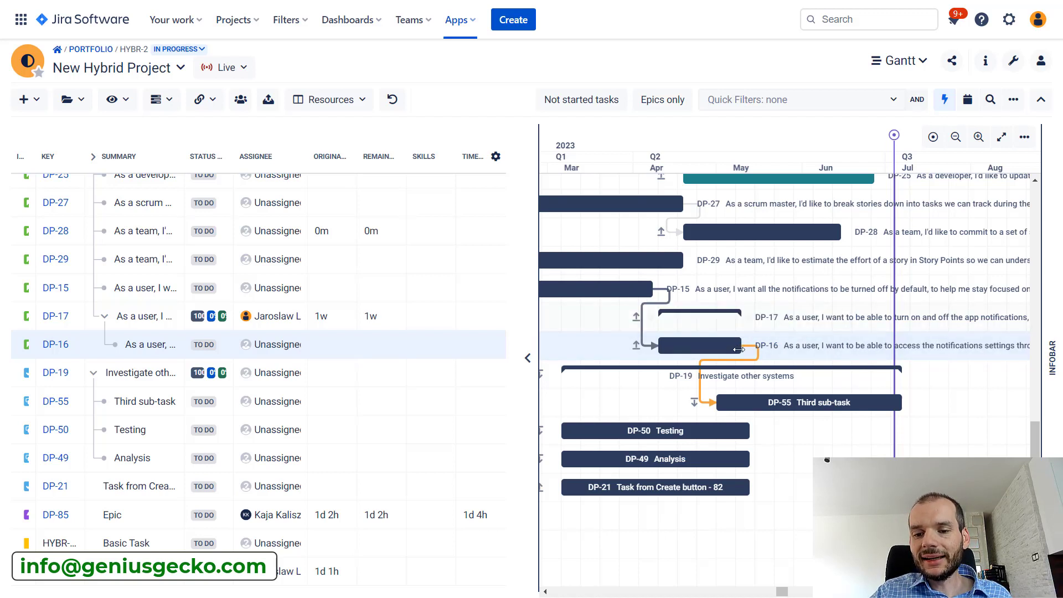
{"action": "mouse_move", "coordinate": [740, 337]}
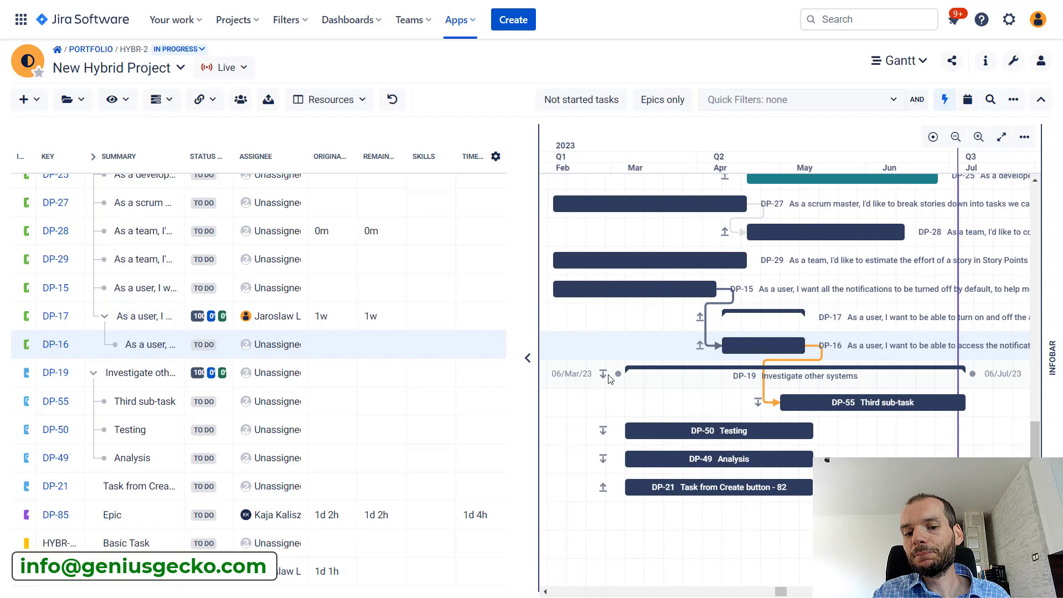
{"action": "mouse_move", "coordinate": [602, 373]}
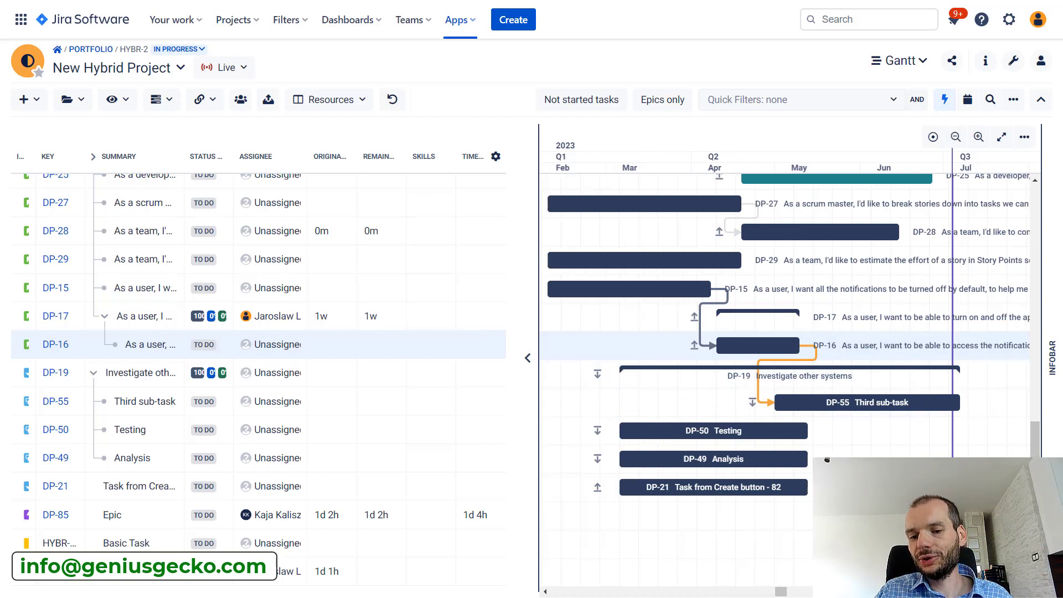
- Select the Third sub-task DP-55 bar to load its quick details
{"action": "left_click", "coordinate": [956, 136]}
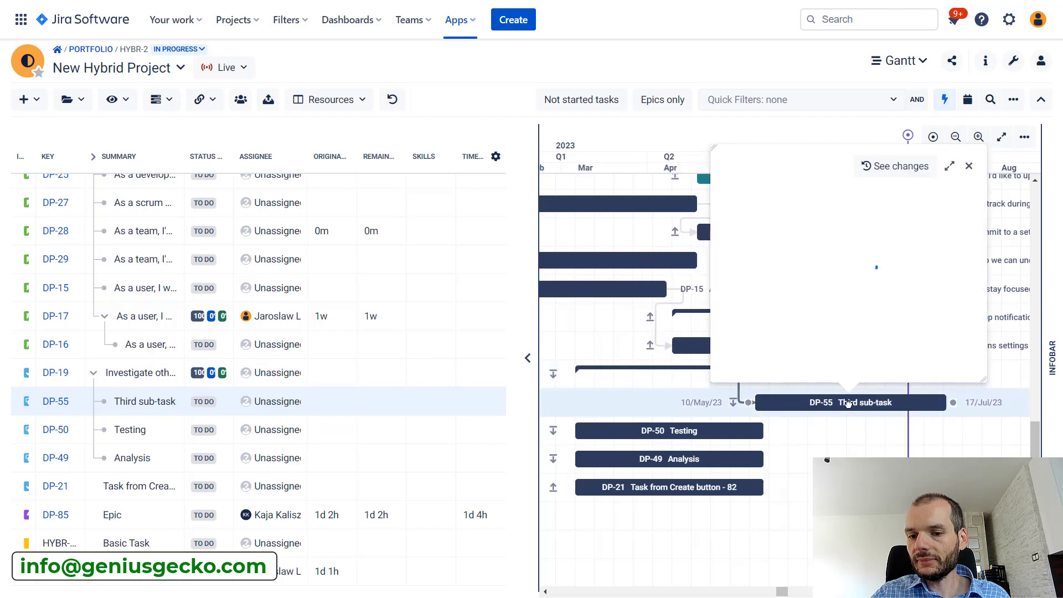
- Check DP-55's auto top-down scheduling in its details, then bring up the DP-55 task's context menu
{"action": "left_click", "coordinate": [849, 402]}
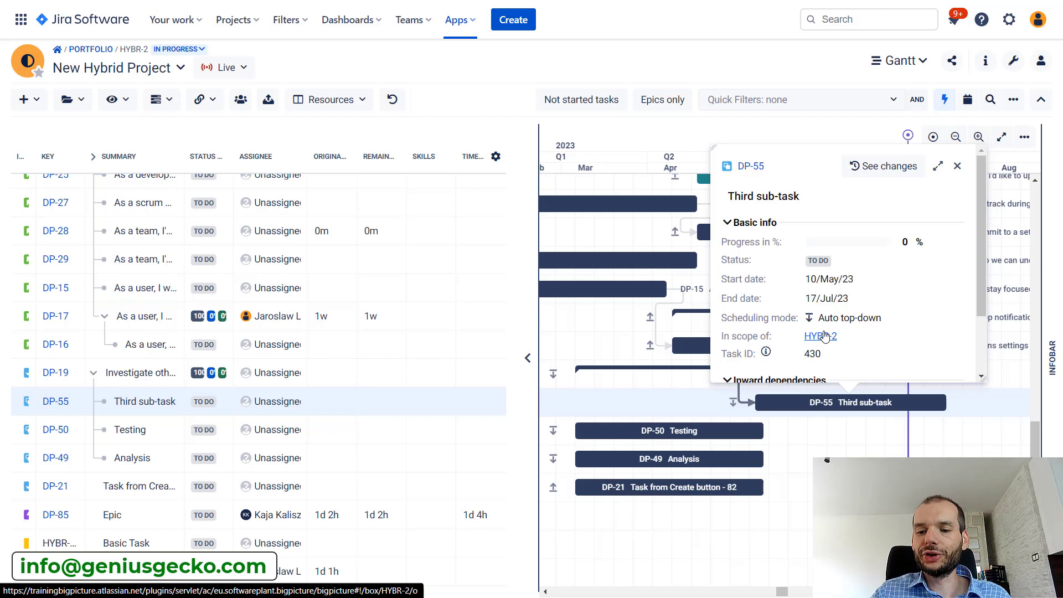
{"action": "left_click", "coordinate": [957, 165]}
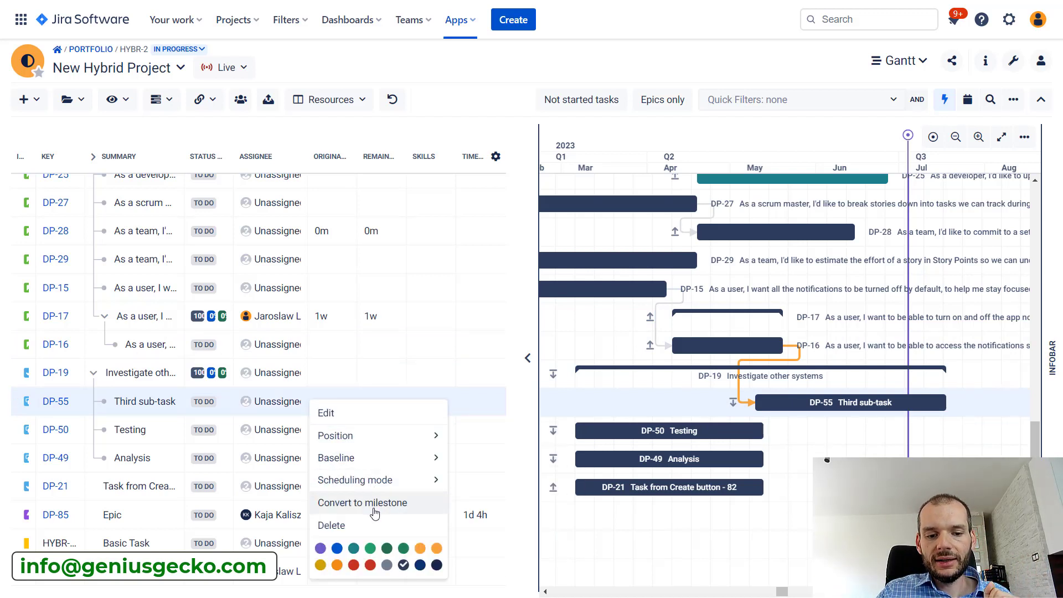
{"action": "left_click", "coordinate": [354, 479]}
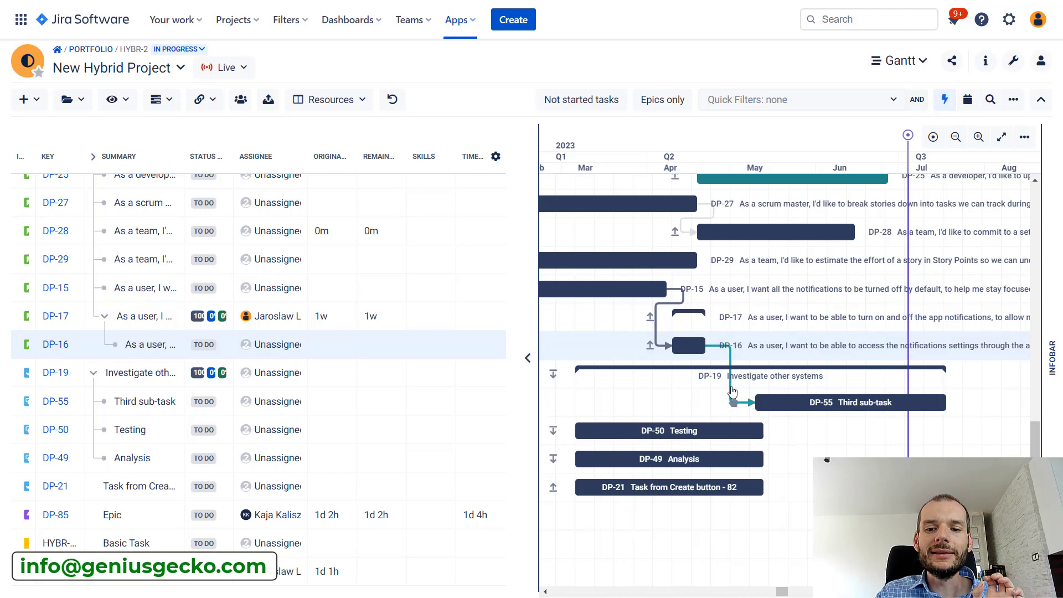
{"action": "left_click", "coordinate": [732, 399]}
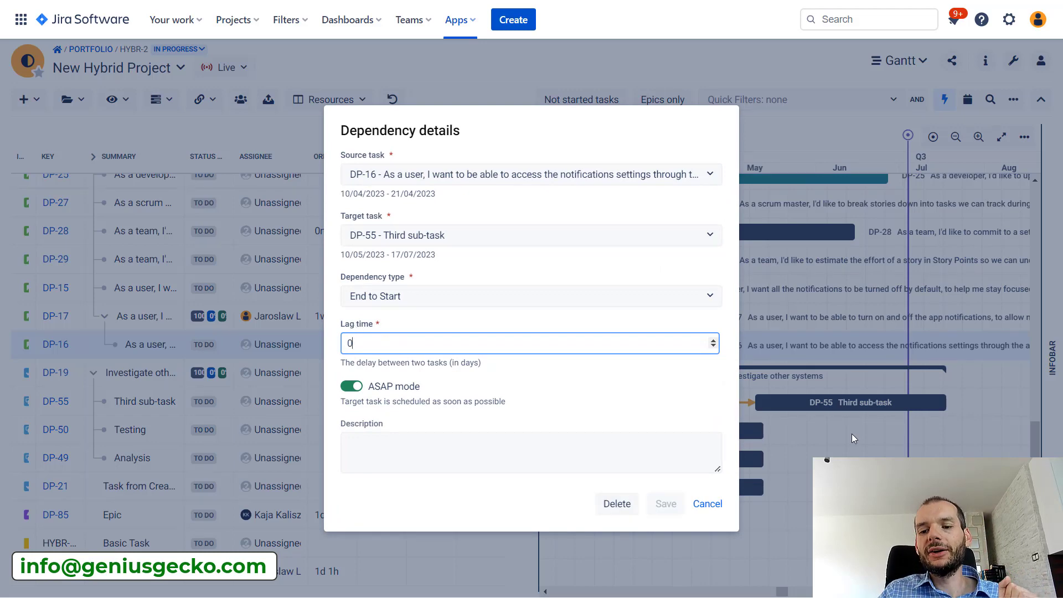
{"action": "left_click", "coordinate": [707, 503]}
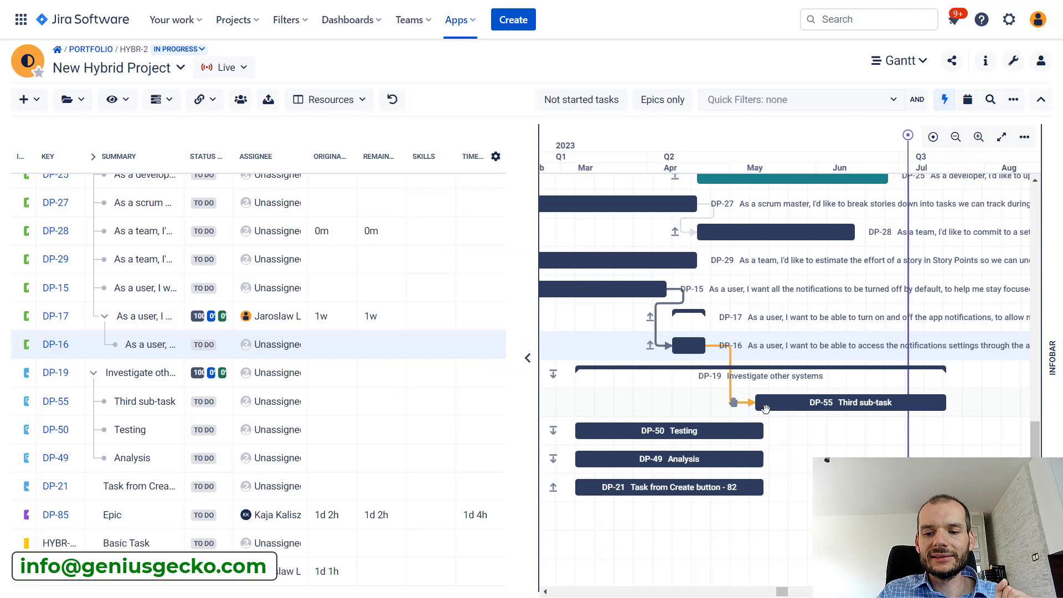
{"action": "mouse_move", "coordinate": [777, 402]}
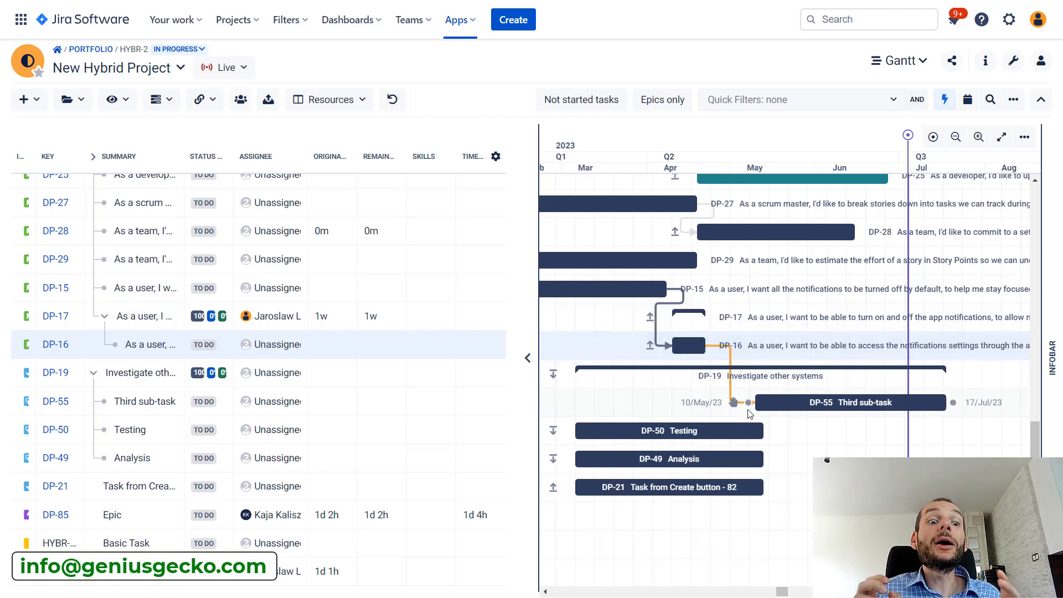
{"action": "mouse_move", "coordinate": [768, 406]}
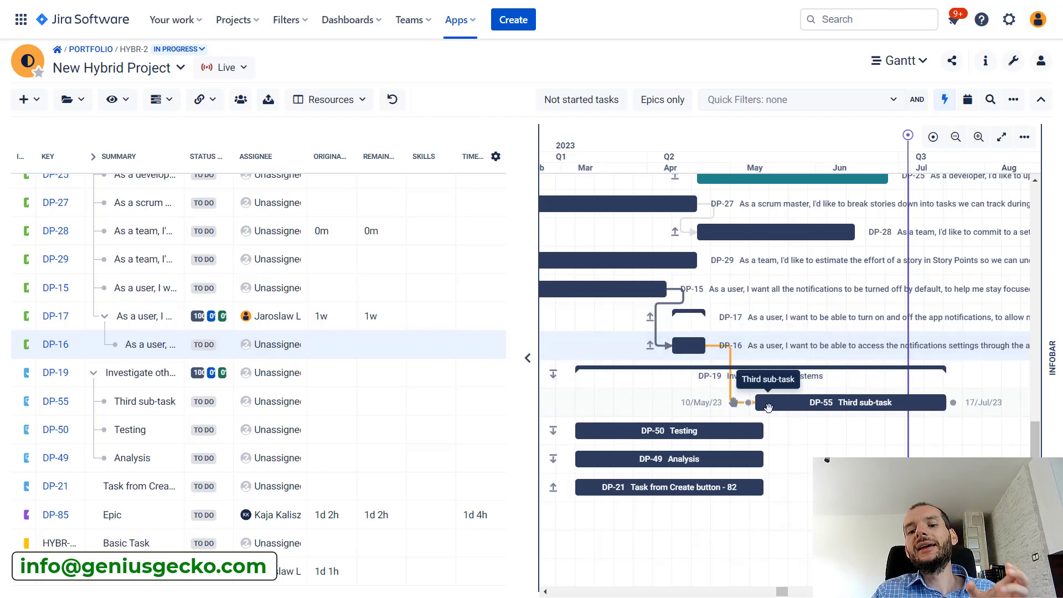